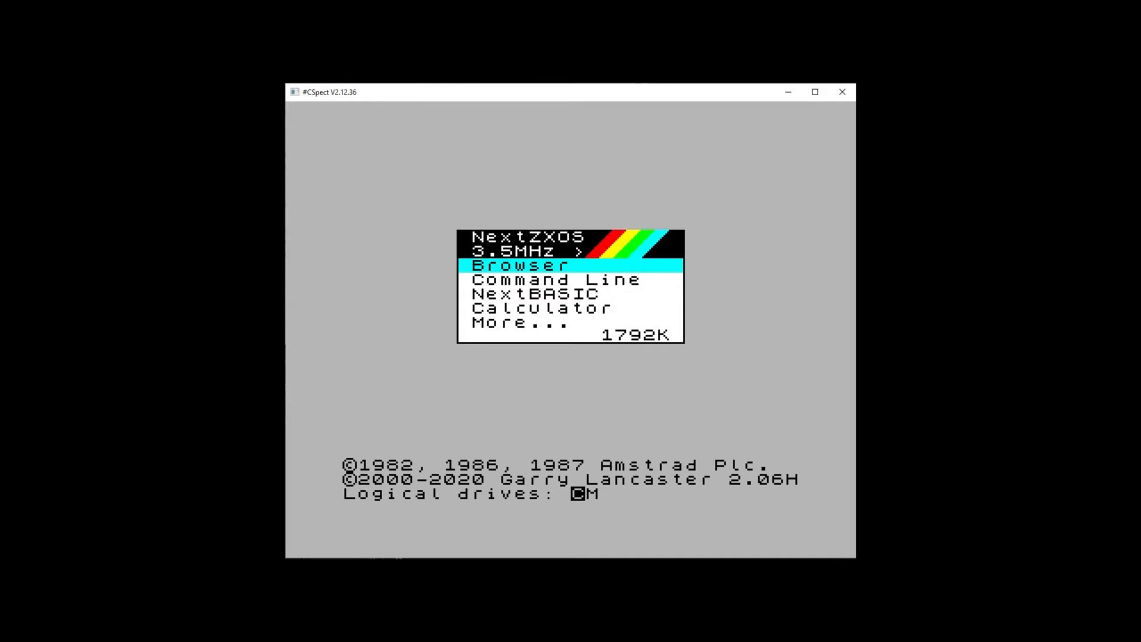
Open make.bat, which assembles caverns.asm with sjasmplus and runs put.bat, in Notepad.
click(534, 294)
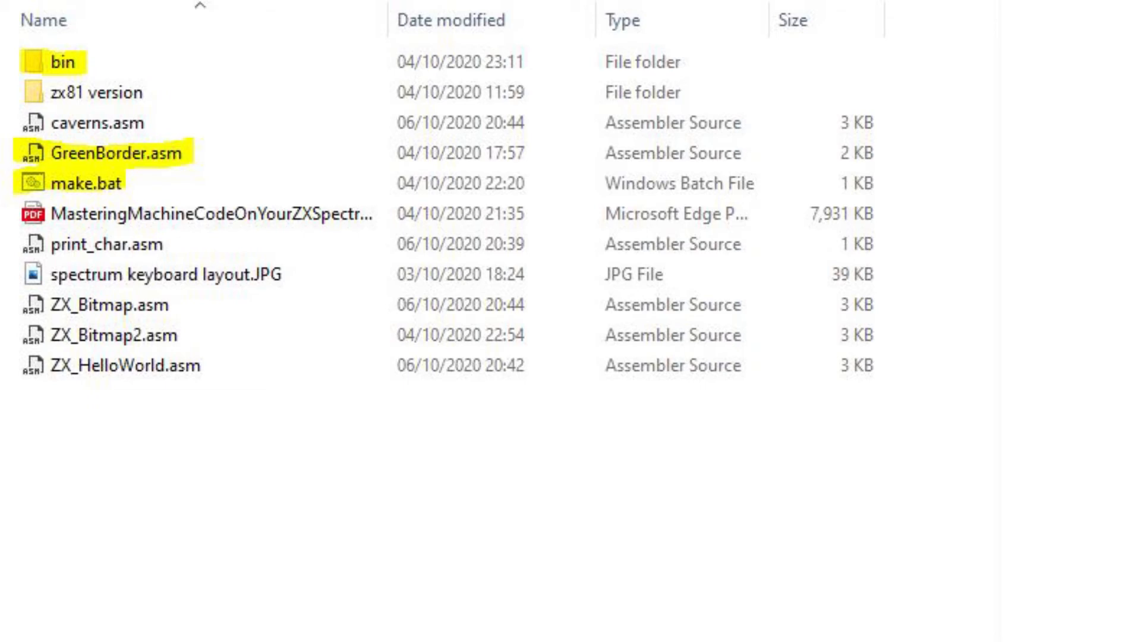
double_click(76, 182)
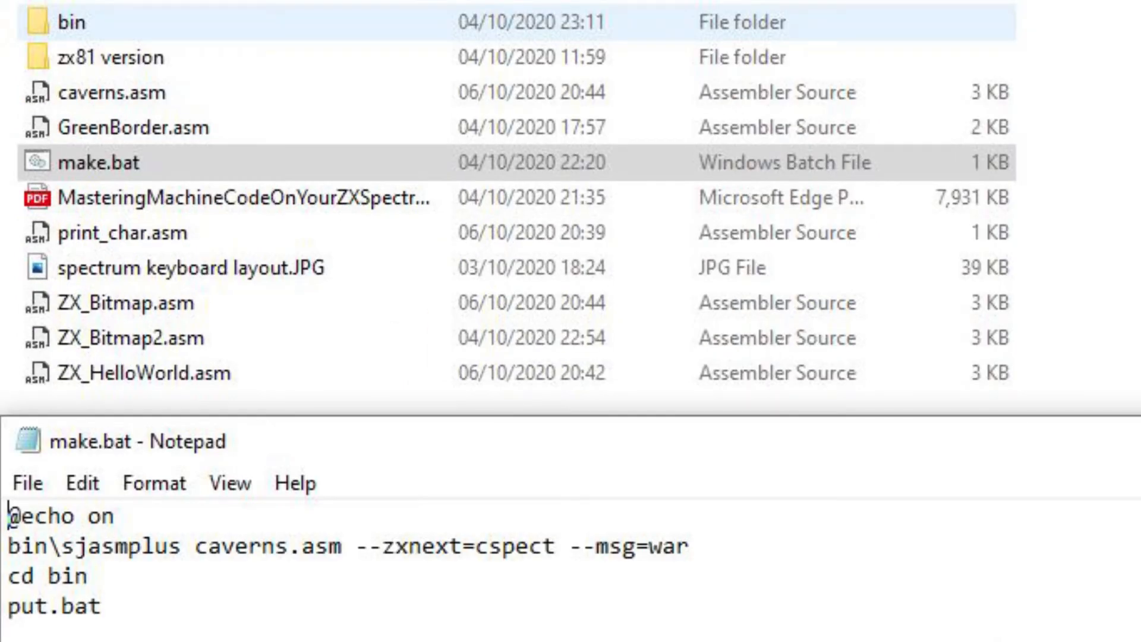